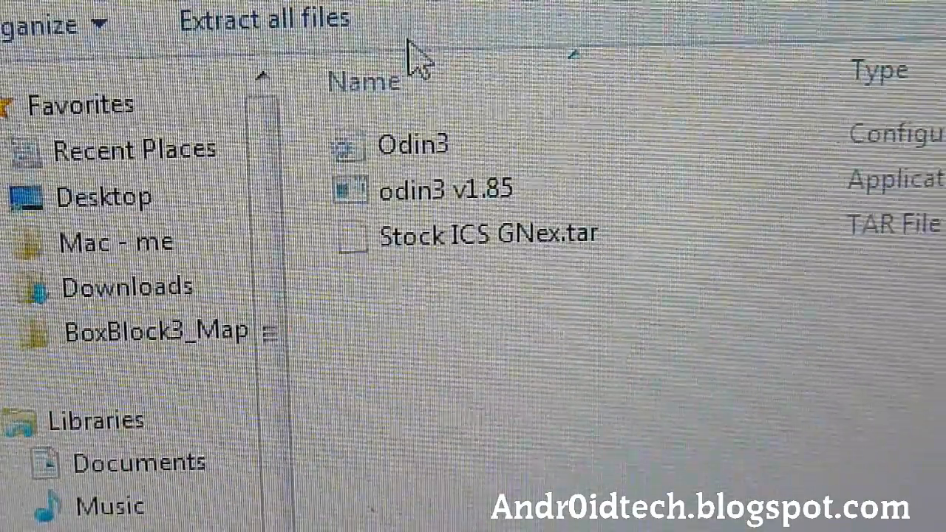
mouse_move(466, 365)
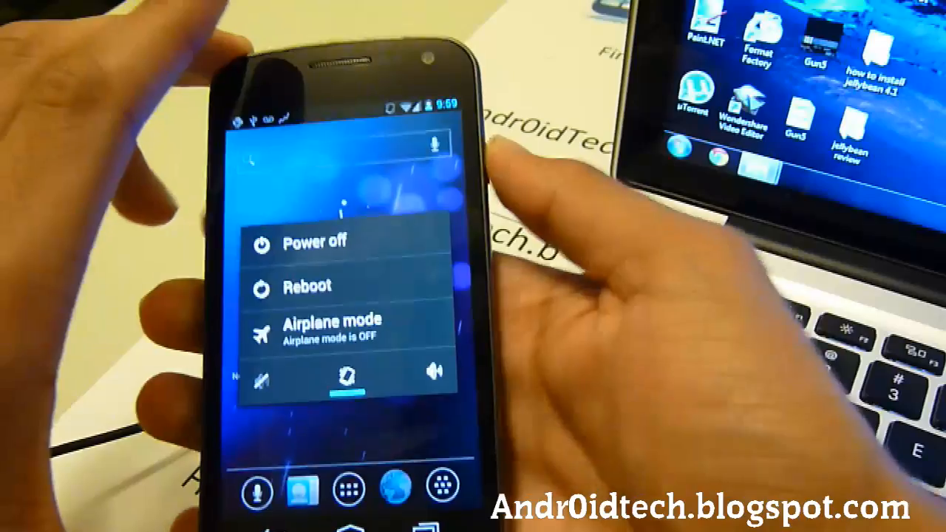
Shut down the Galaxy Nexus using the Power off option
left_click(314, 241)
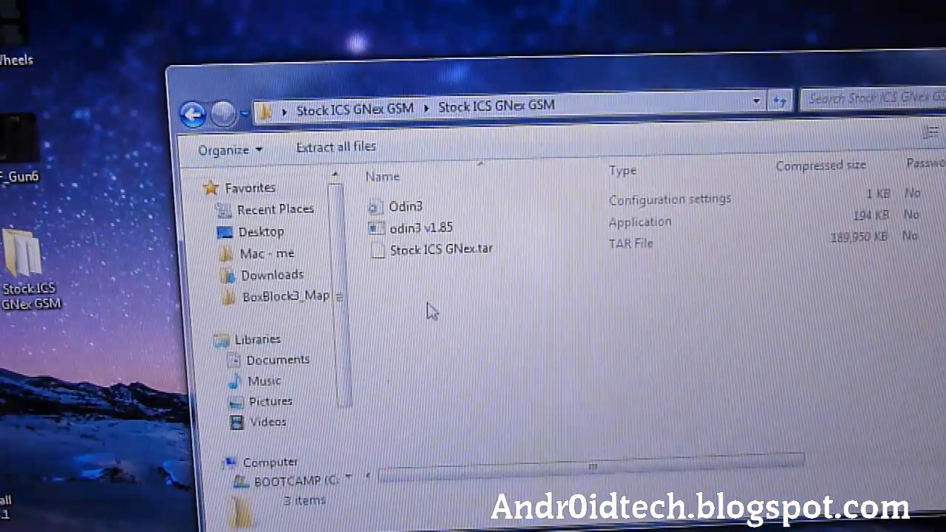
Dismiss the extract-first warning, then copy Stock ICS GNex GSM to the Desktop, replacing existing files
double_click(420, 227)
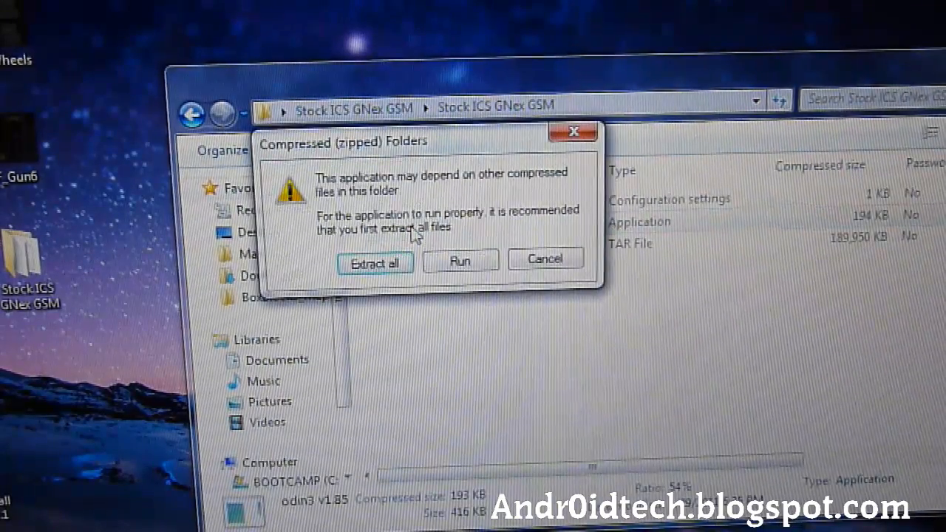
left_click(544, 258)
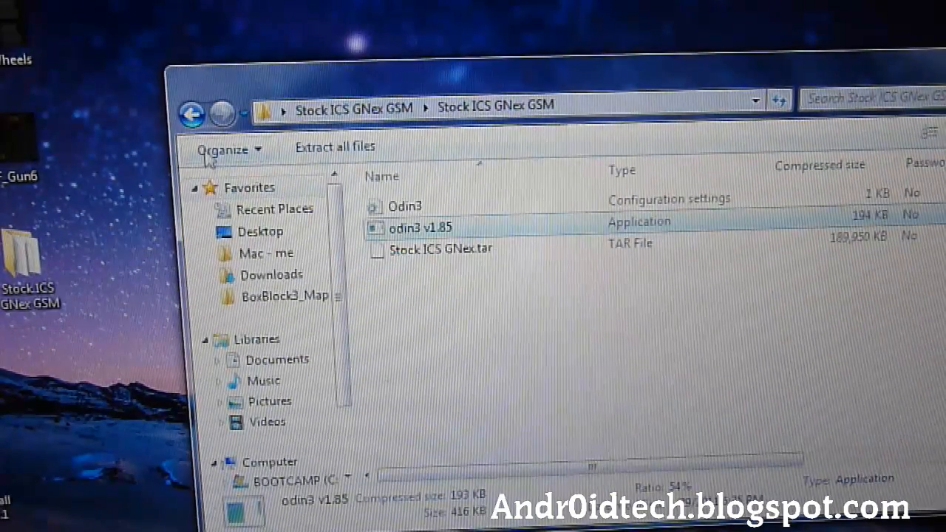
left_click(191, 112)
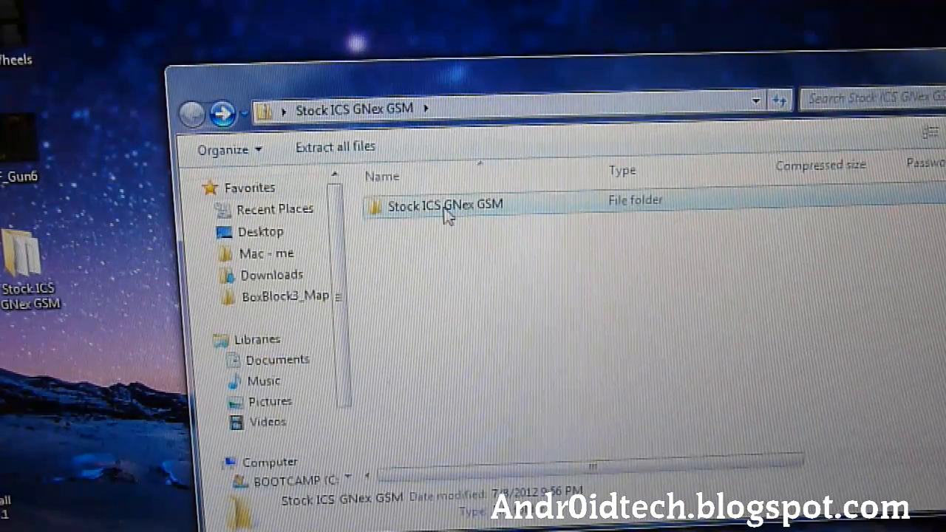
double_click(444, 205)
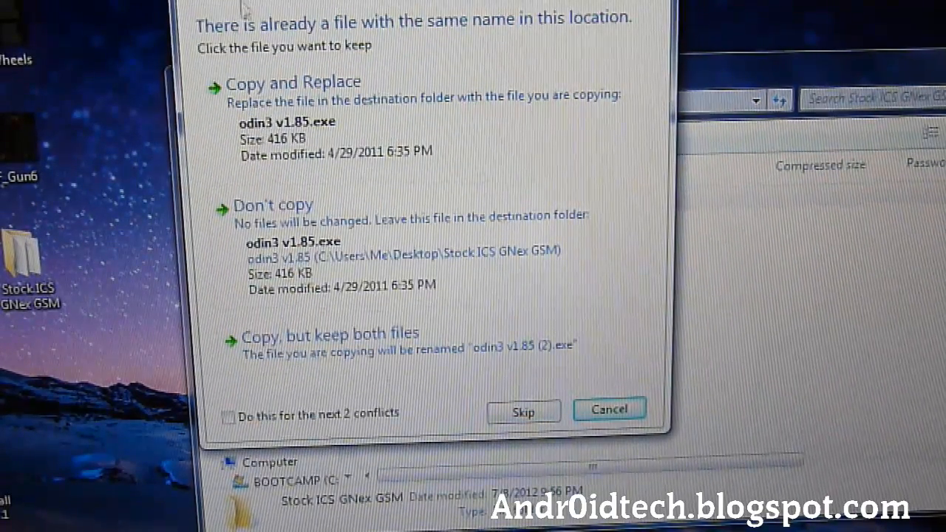
left_click(608, 408)
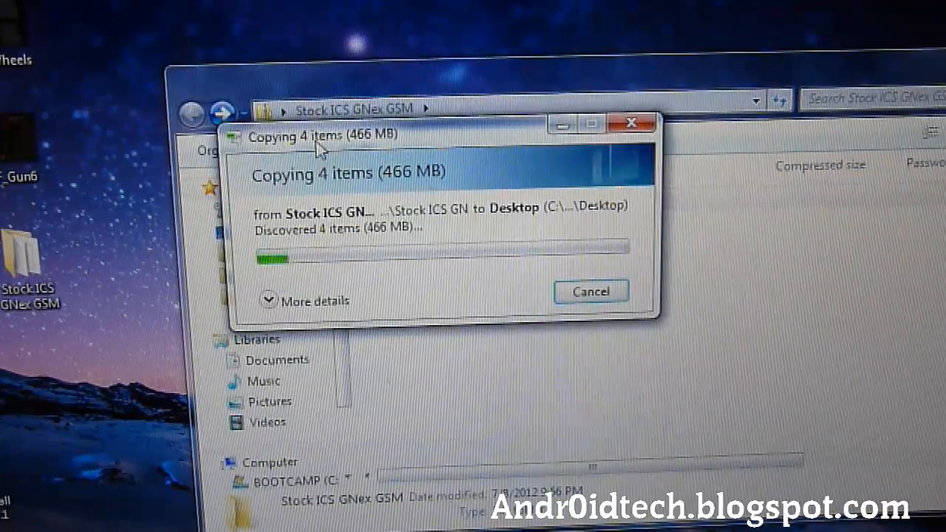
mouse_move(277, 40)
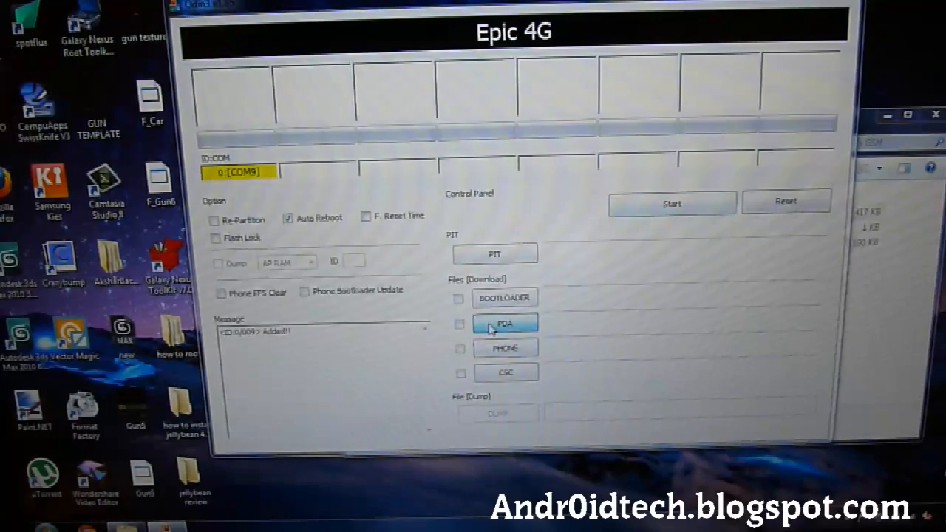
Load Stock ICS GNex.tar from the Desktop's Stock ICS GNex GSM folder into Odin3's PDA slot
left_click(505, 323)
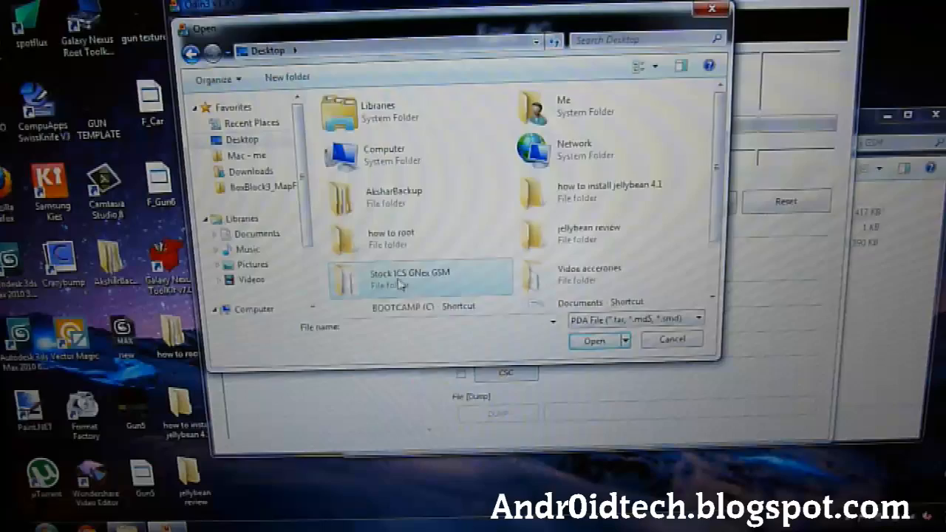
double_click(399, 278)
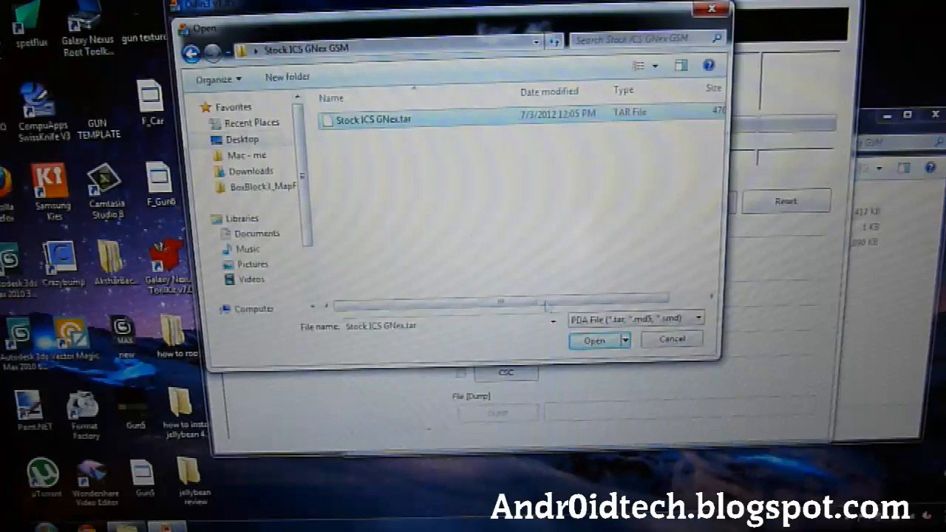
left_click(594, 340)
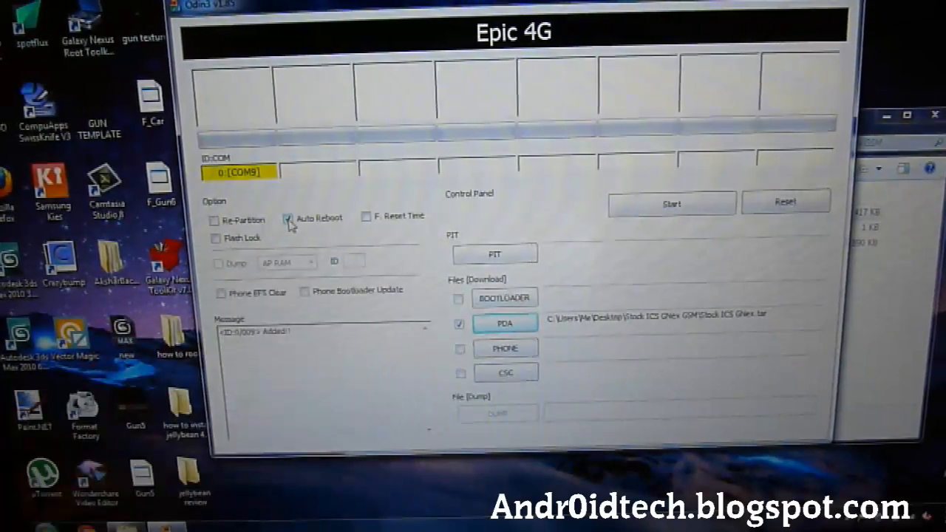
Start the Odin3 flash with Auto Reboot enabled and let it complete
left_click(671, 203)
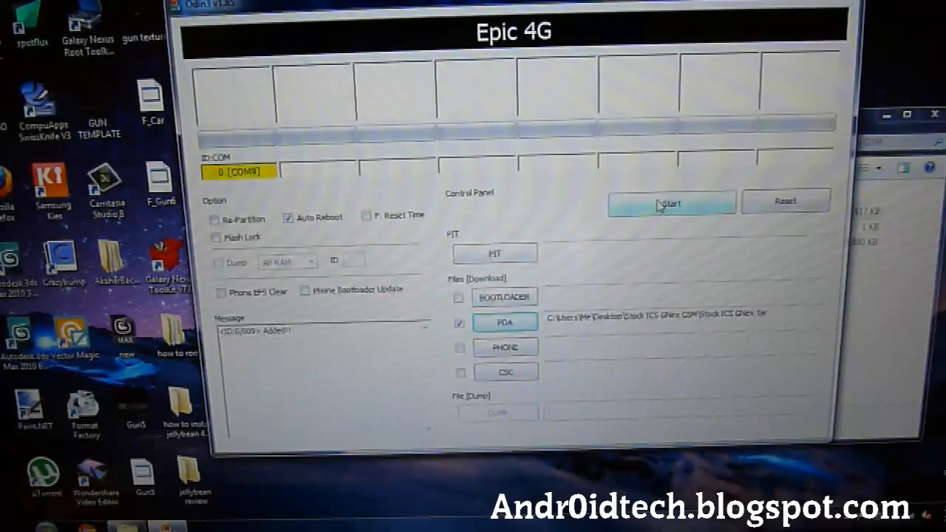
left_click(671, 203)
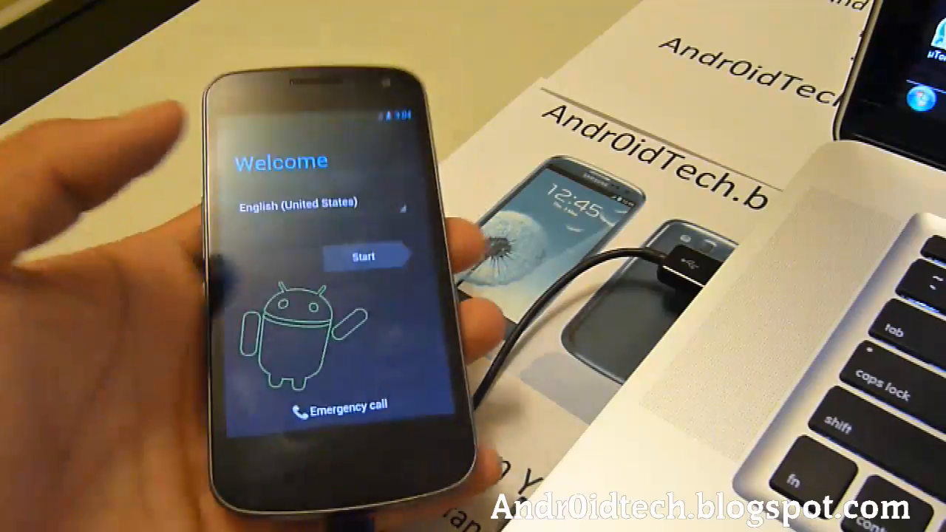
Accept the date/time and location defaults, skip the owner name, then view About phone
left_click(362, 255)
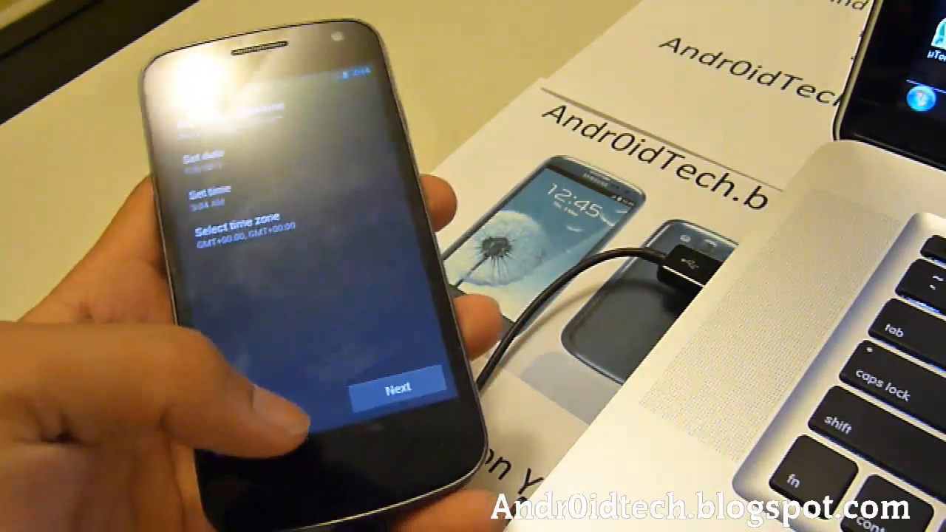
left_click(399, 386)
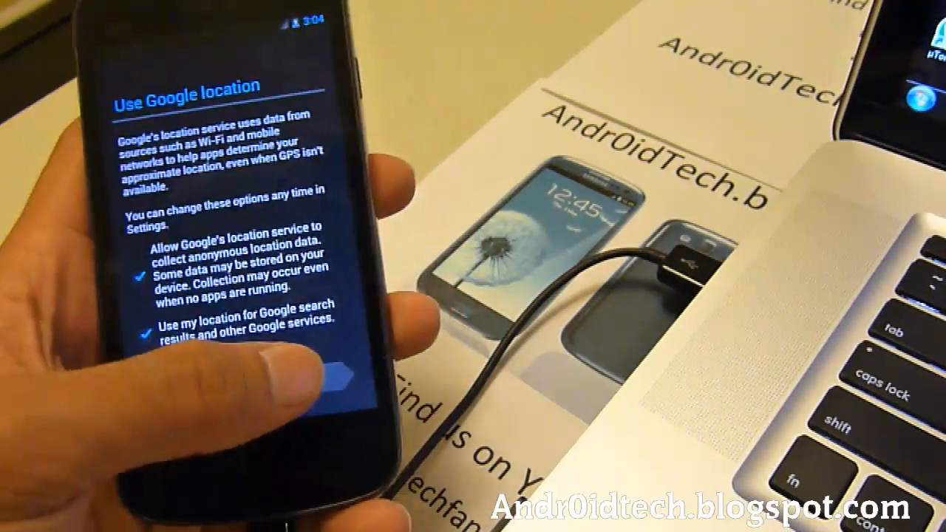
left_click(332, 376)
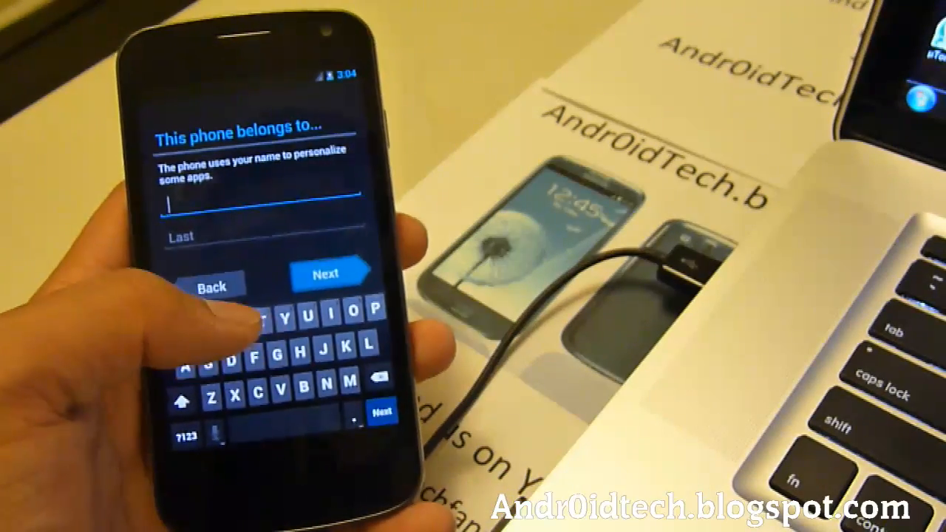
left_click(326, 273)
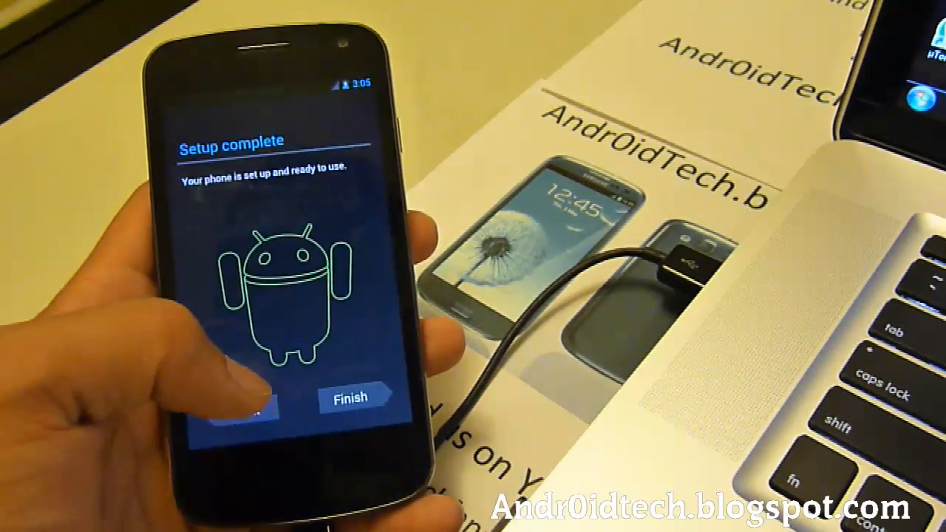
left_click(350, 397)
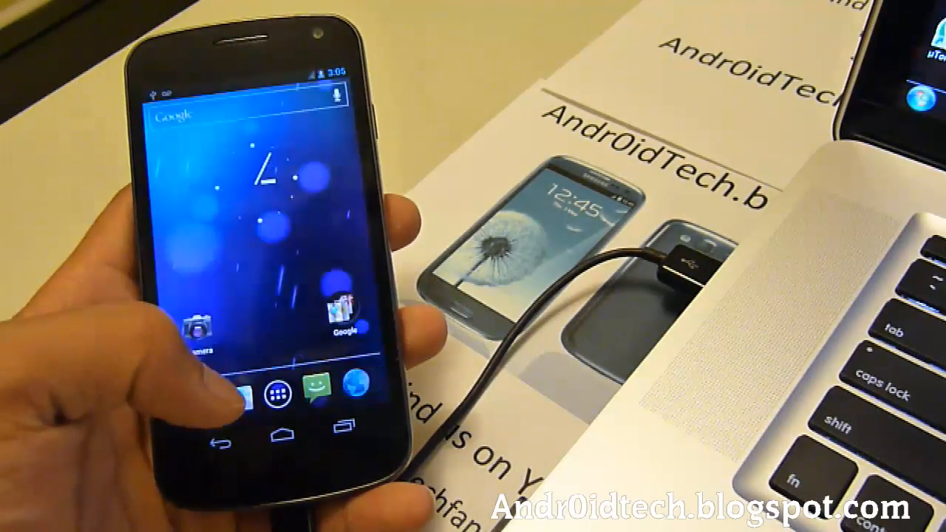
left_click(279, 401)
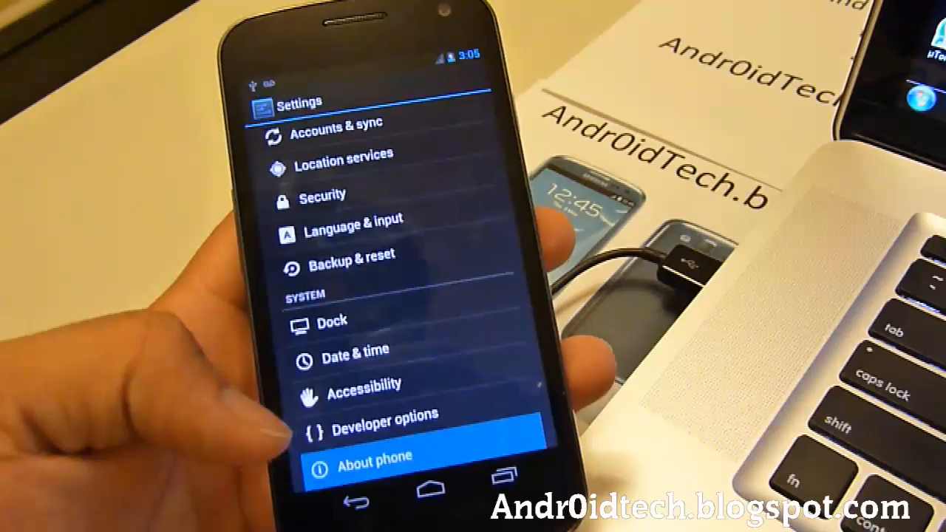
left_click(375, 456)
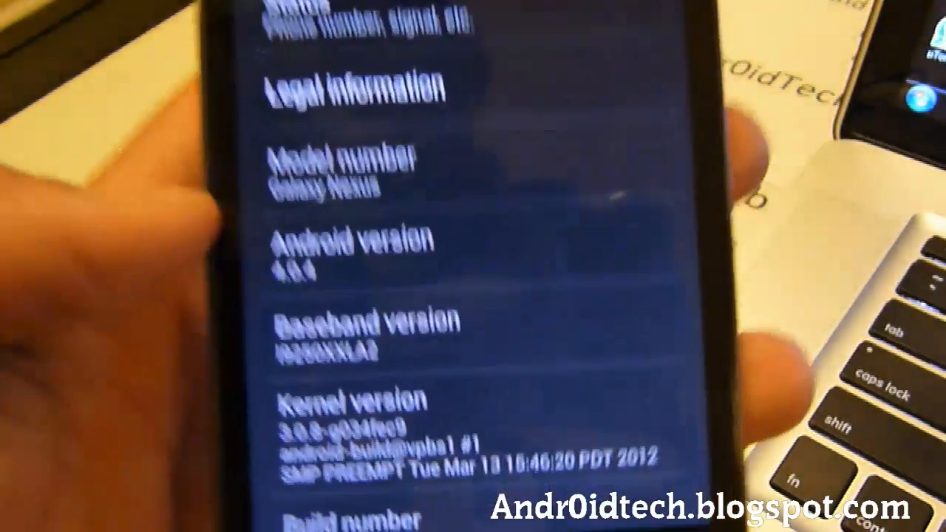